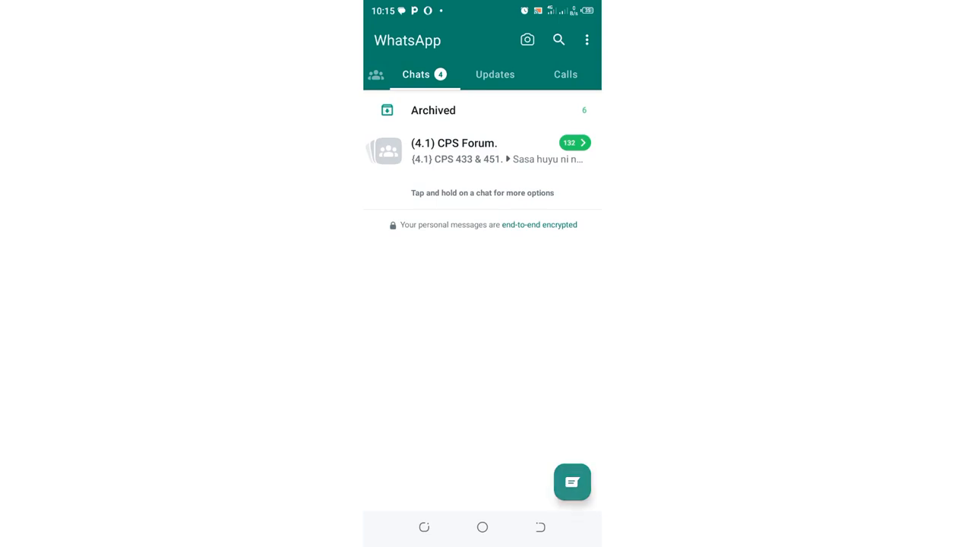
# - Start a new chat from the Chats screen to show the contact list
pyautogui.click(572, 482)
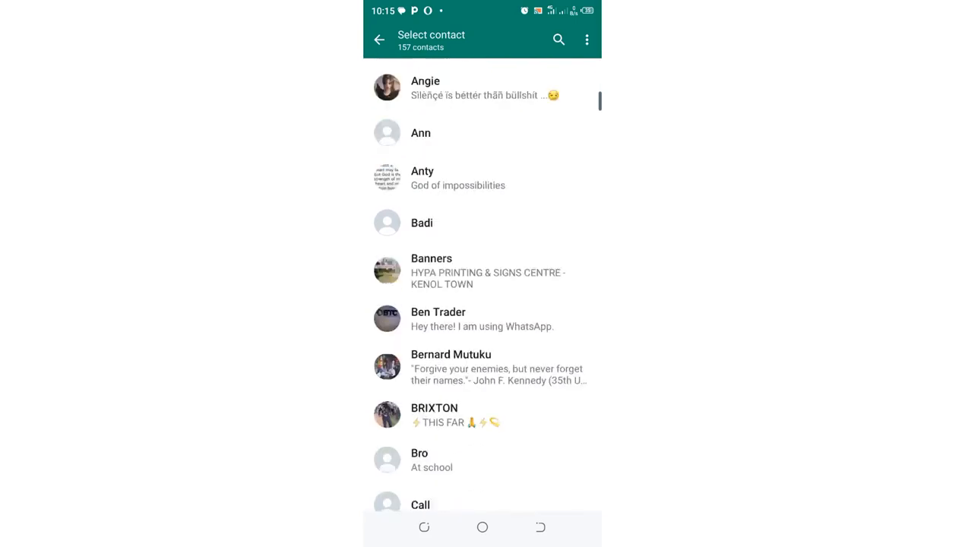
# - Scroll the contact list and reach the locked chat's fingerprint prompt
pyautogui.scroll(-3)
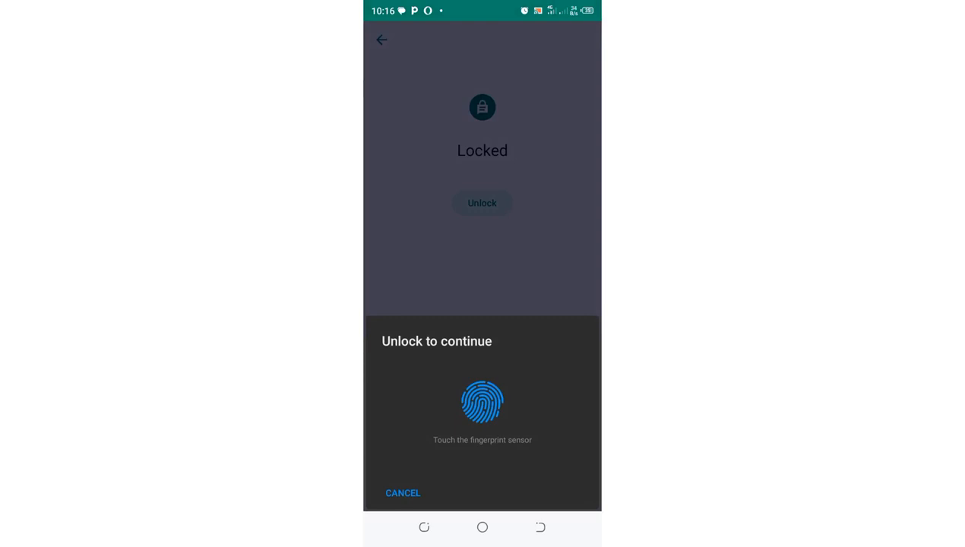
# - Unlock the Gakonga chat with fingerprint authentication to show its messages
pyautogui.click(483, 401)
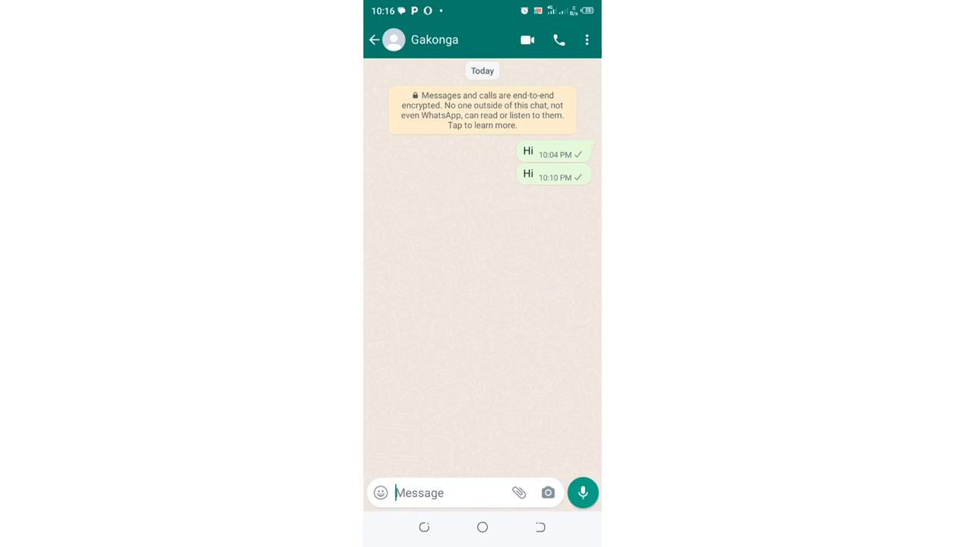
# - Show Gakonga's contact info from the chat header
pyautogui.click(586, 40)
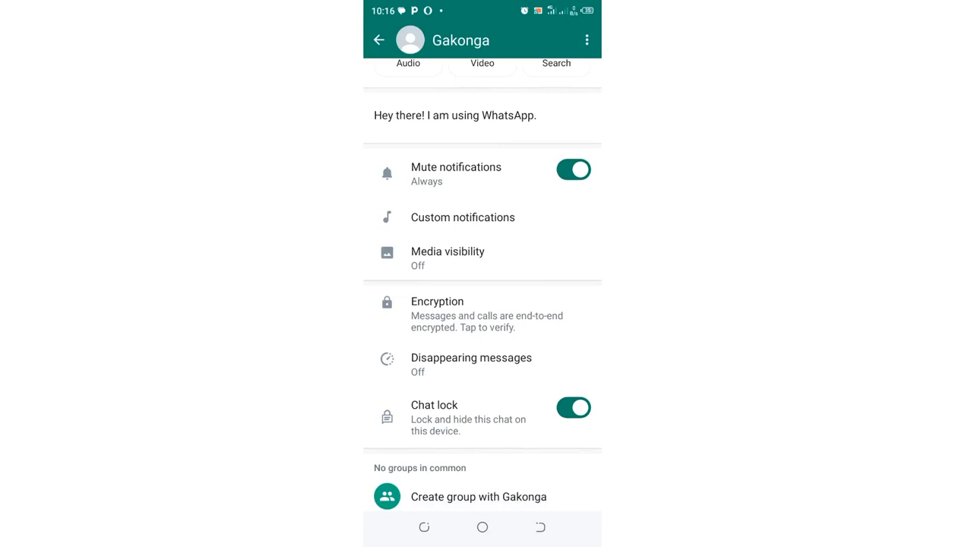
# - Switch off Chat lock and Mute notifications for Gakonga and return to the chat
pyautogui.click(575, 407)
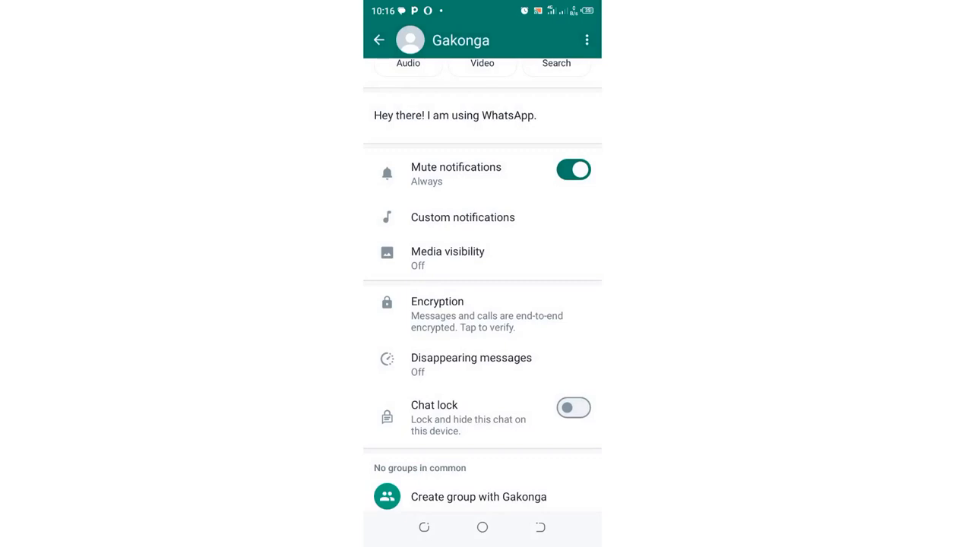
pyautogui.click(573, 170)
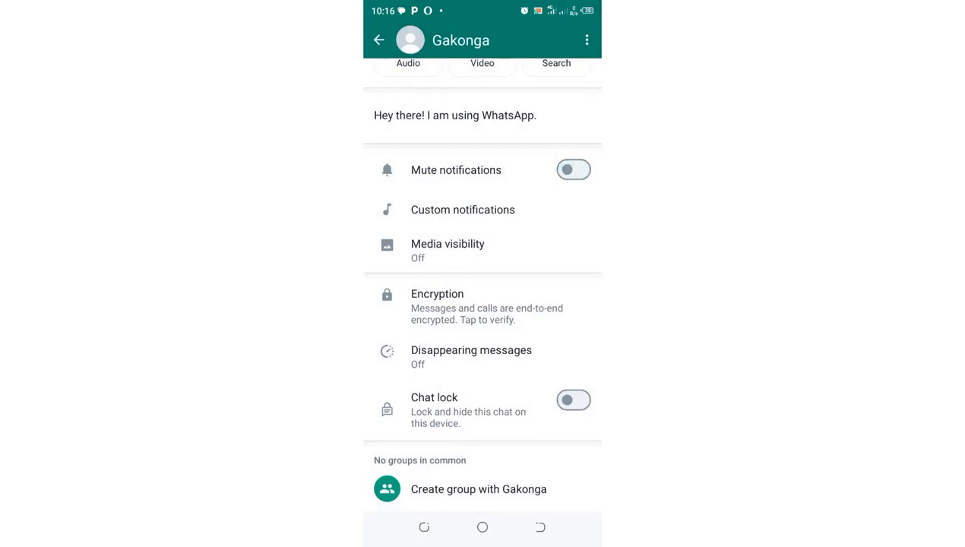
pyautogui.click(379, 39)
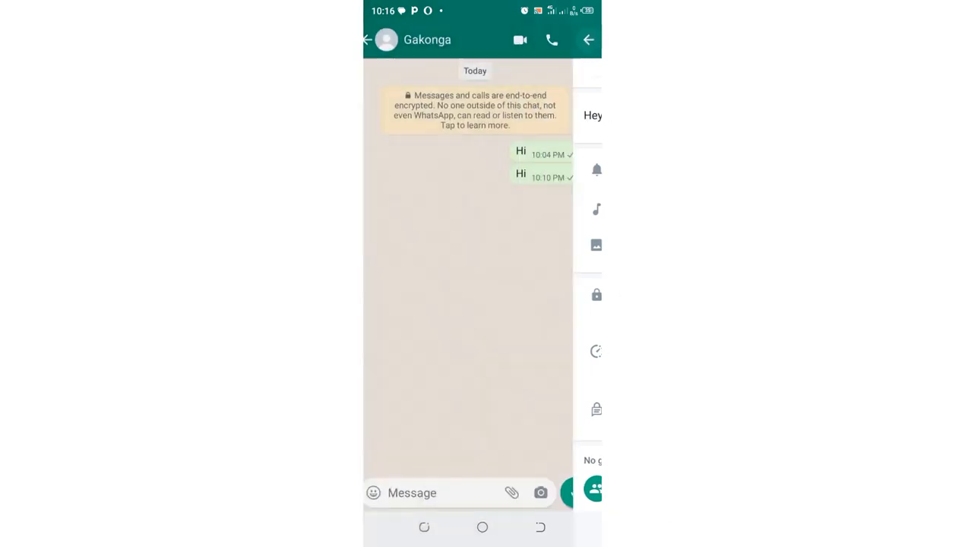